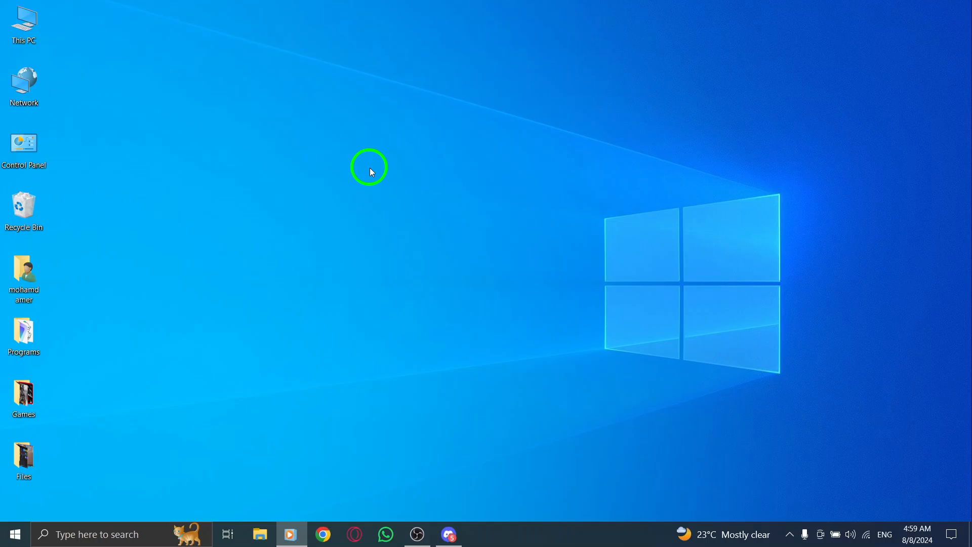
mouse_move(399, 247)
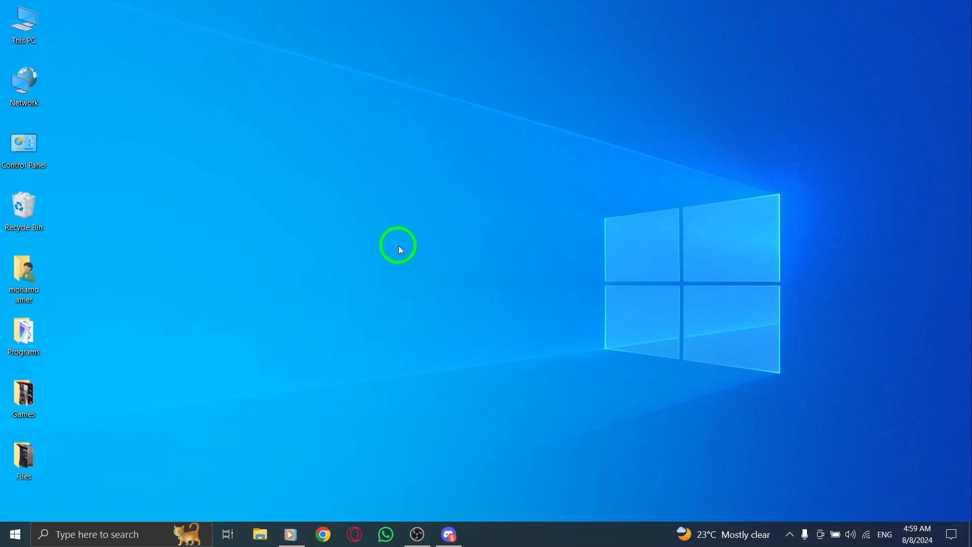
Launch Discord from the taskbar and open the first Direct Messages conversation
left_click(448, 535)
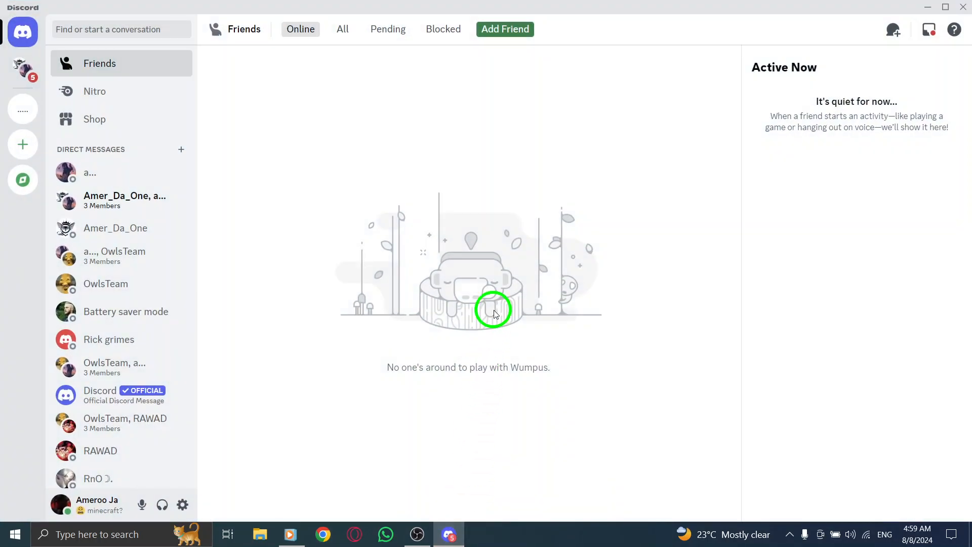
left_click(89, 172)
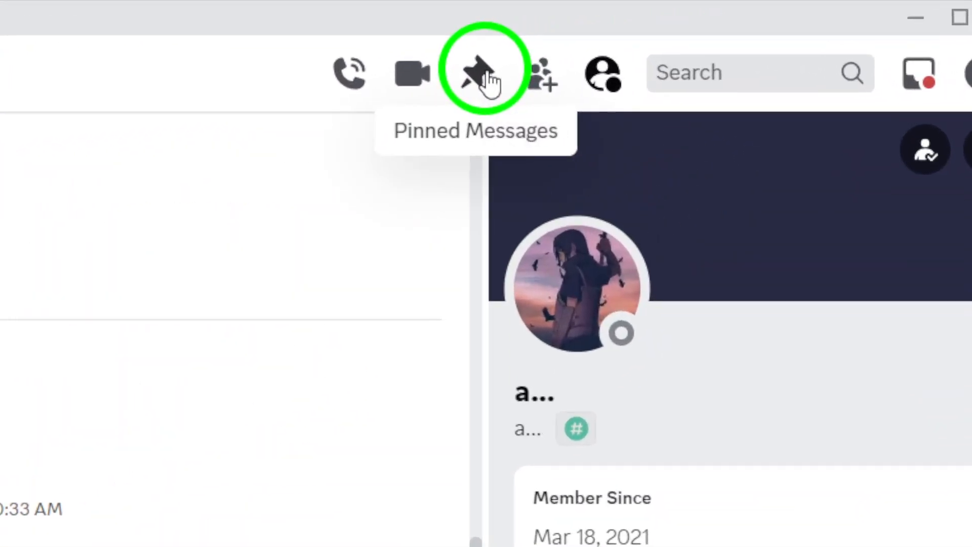
Show the Pinned Messages popup from the conversation header, listing two pinned messages
left_click(478, 73)
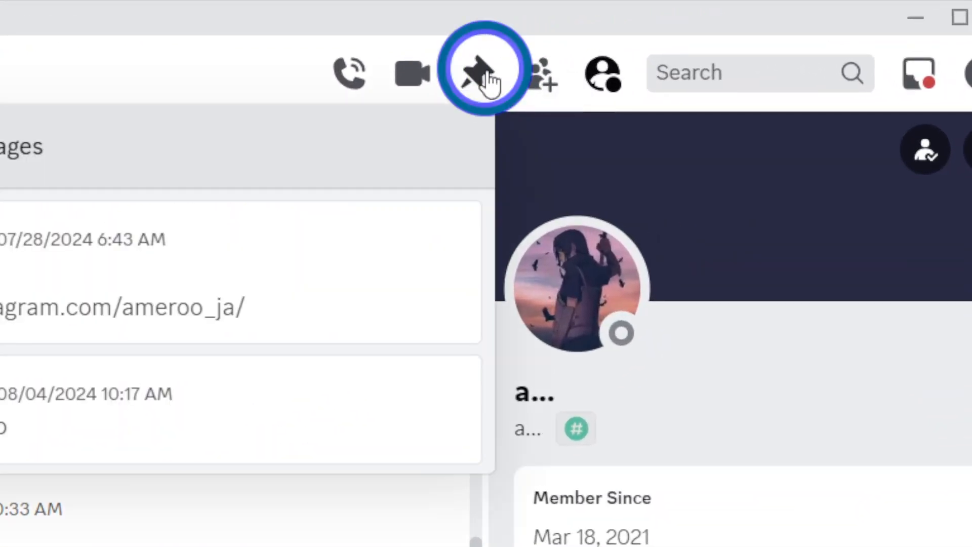
left_click(478, 71)
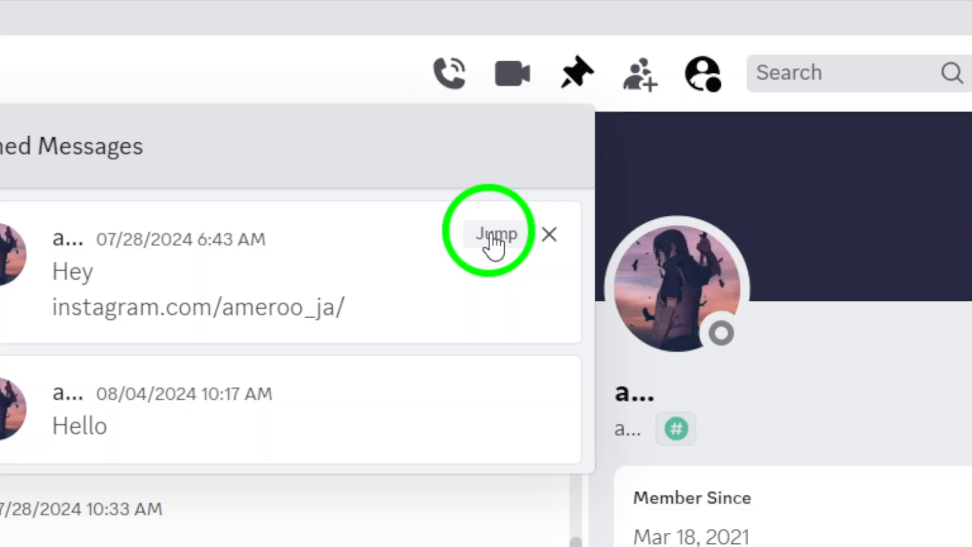
Jump to the first pinned message, the July 28, 2024 Instagram link, in the chat history
left_click(493, 233)
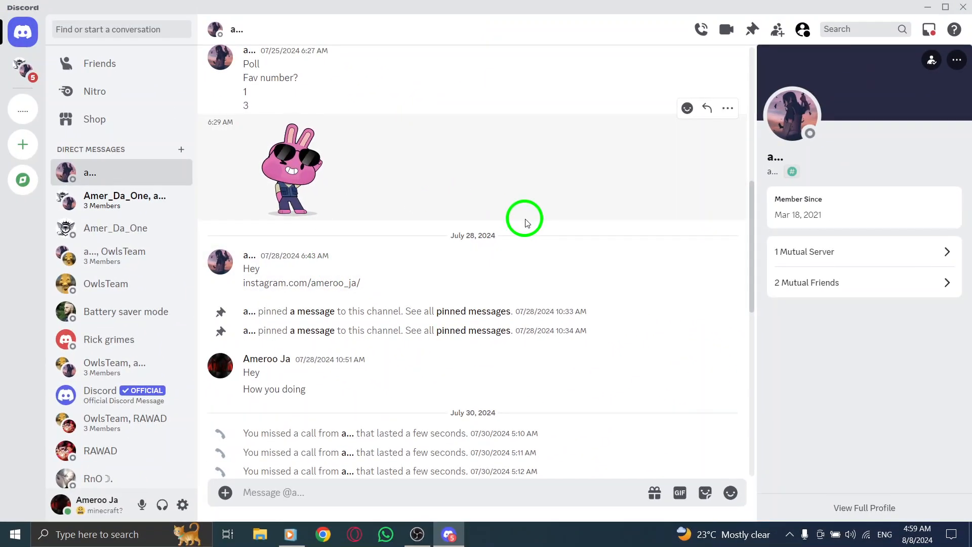
Return to the Friends page via the home button and minimize Discord to the taskbar
left_click(99, 62)
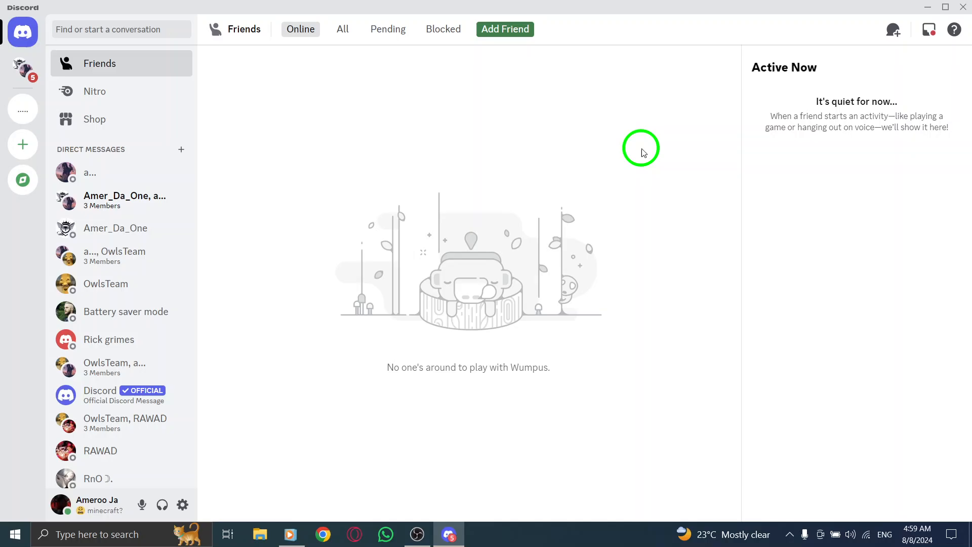
mouse_move(913, 14)
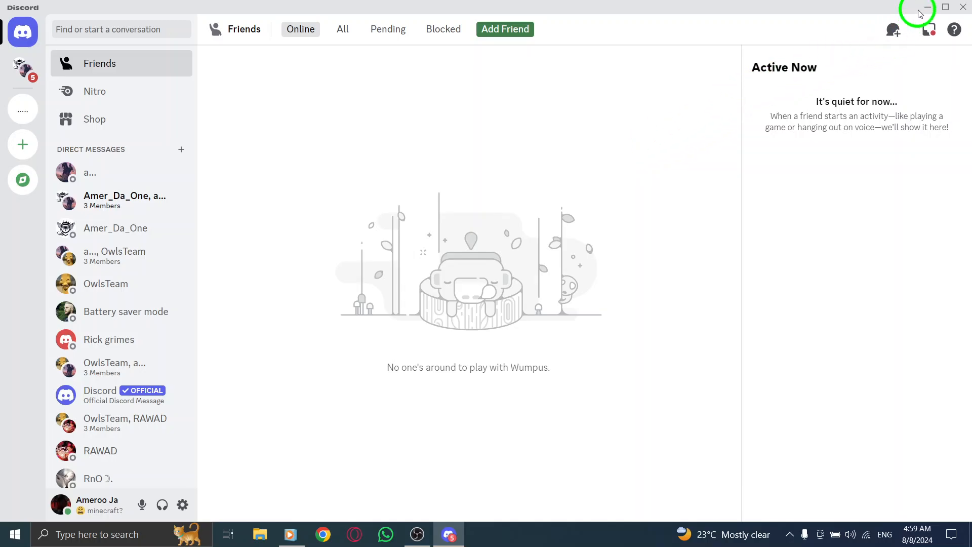
left_click(917, 6)
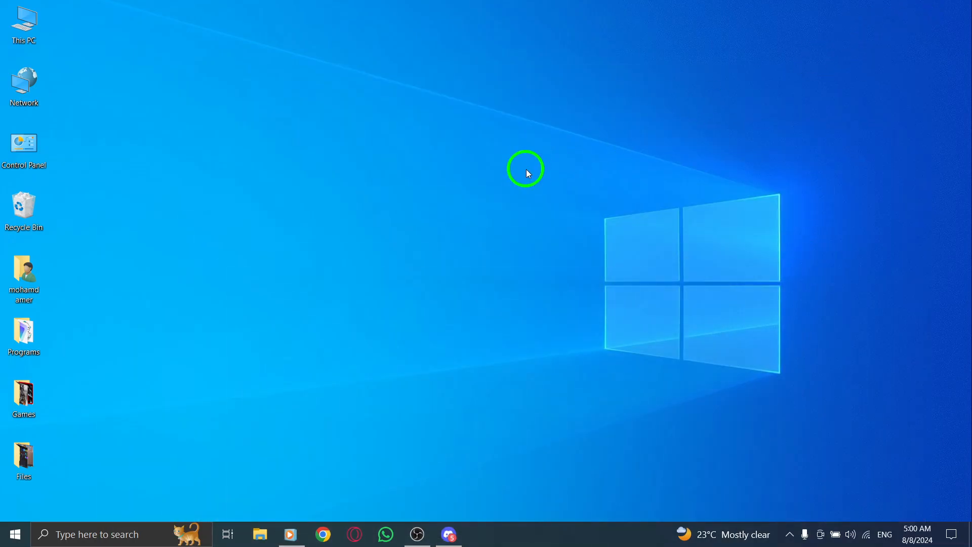